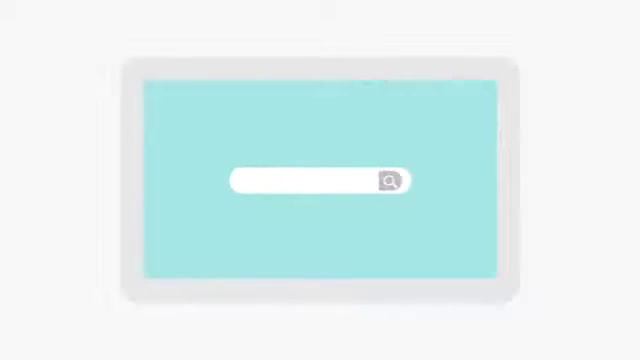
pyautogui.write('Best book store in my city')
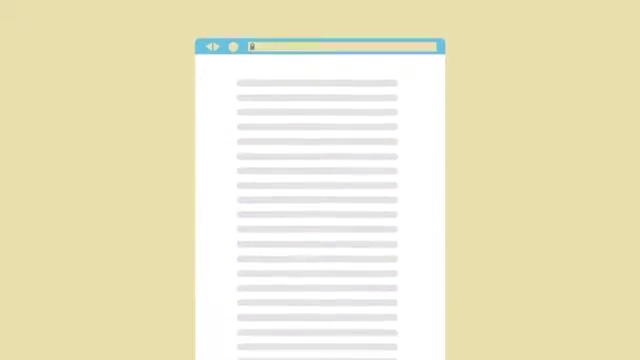
pyautogui.scroll(-3)
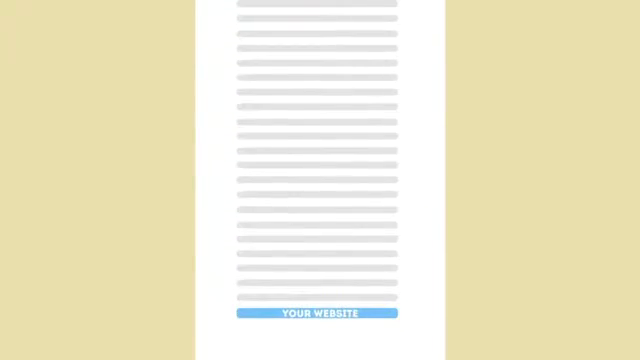